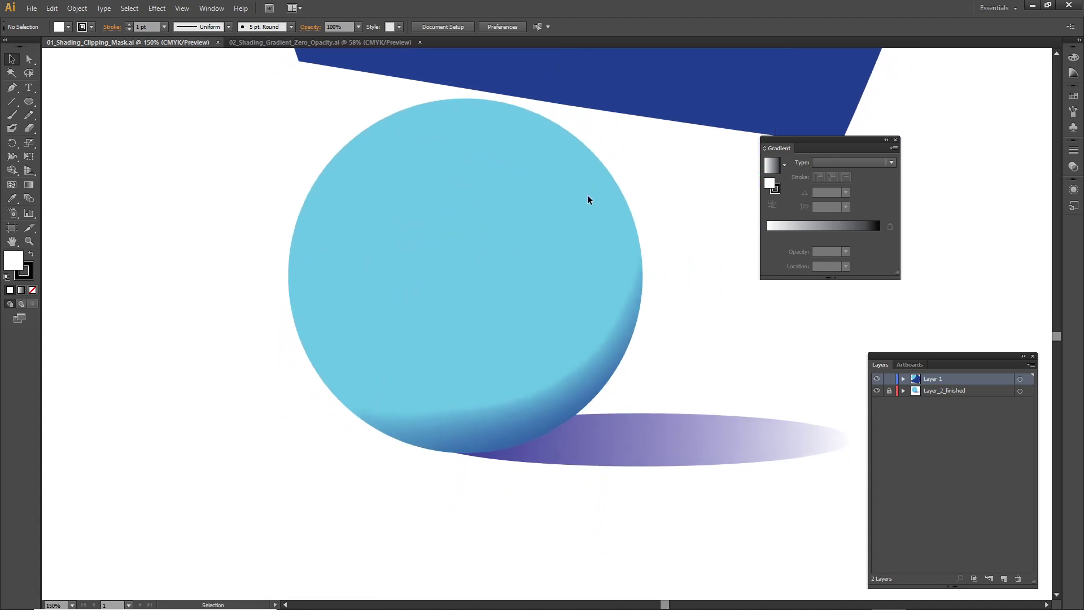
pyautogui.moveTo(623, 252)
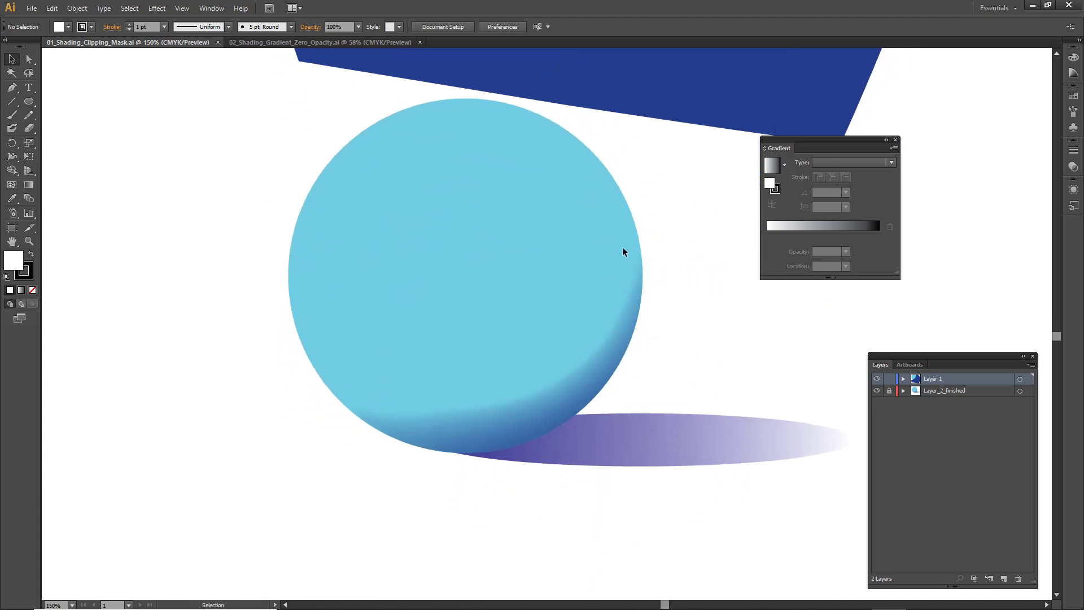
pyautogui.moveTo(637, 274)
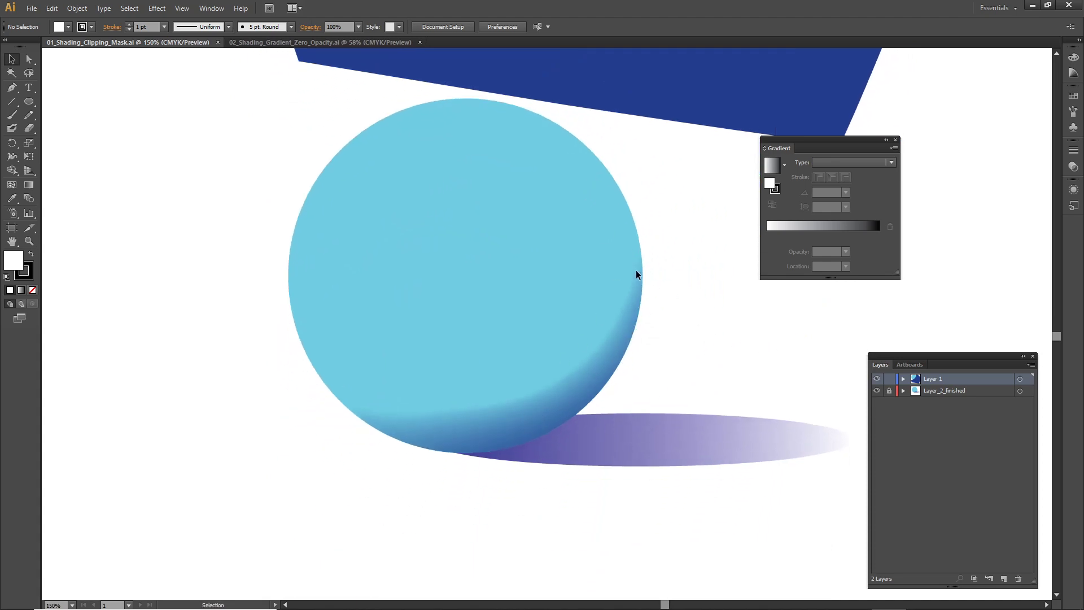
pyautogui.moveTo(519, 383)
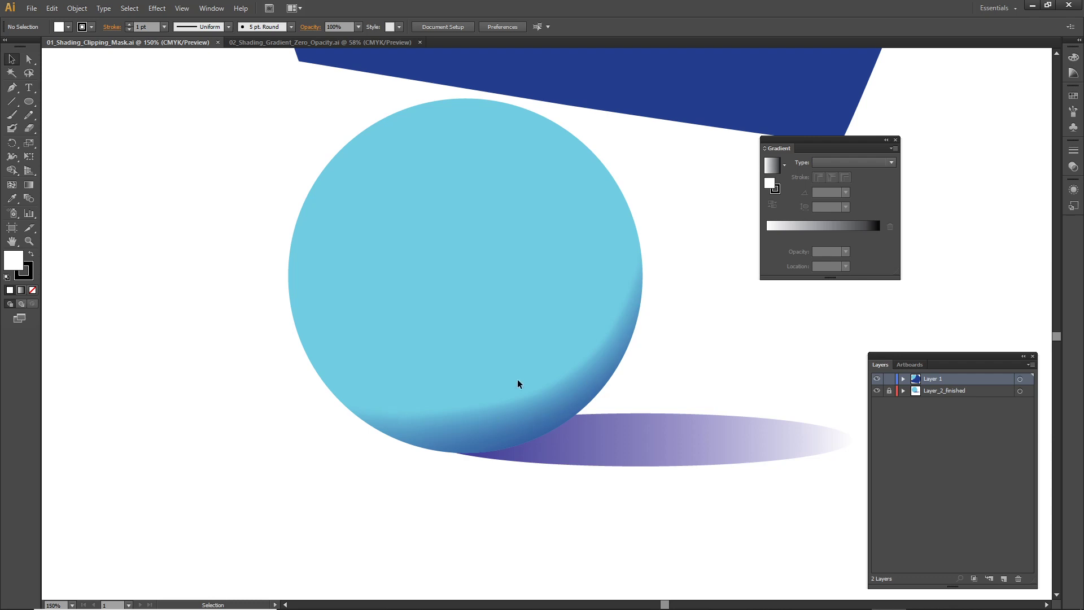
pyautogui.moveTo(648, 212)
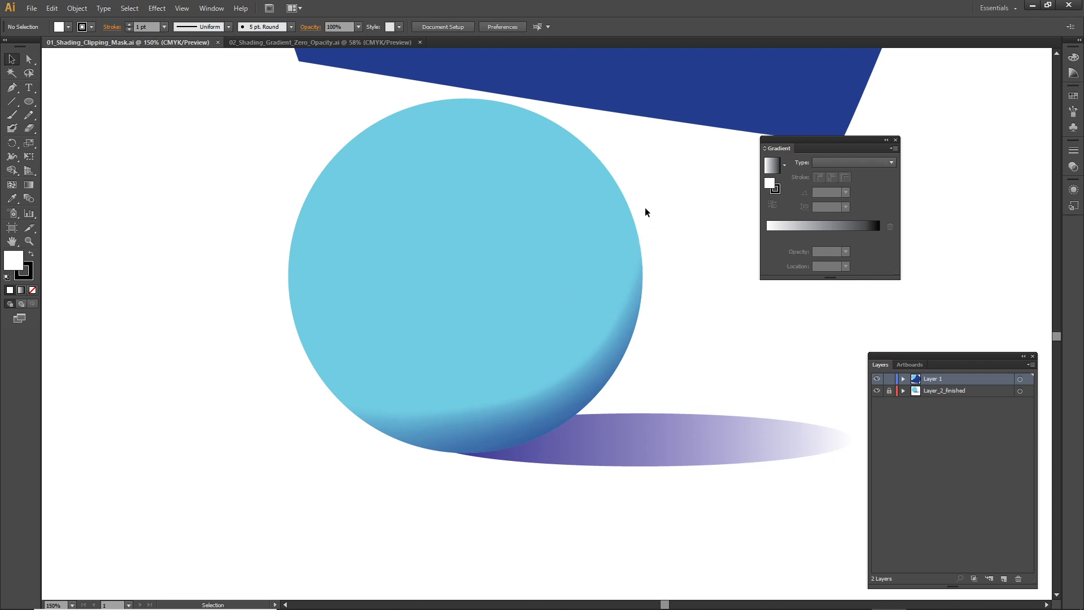
pyautogui.moveTo(636, 295)
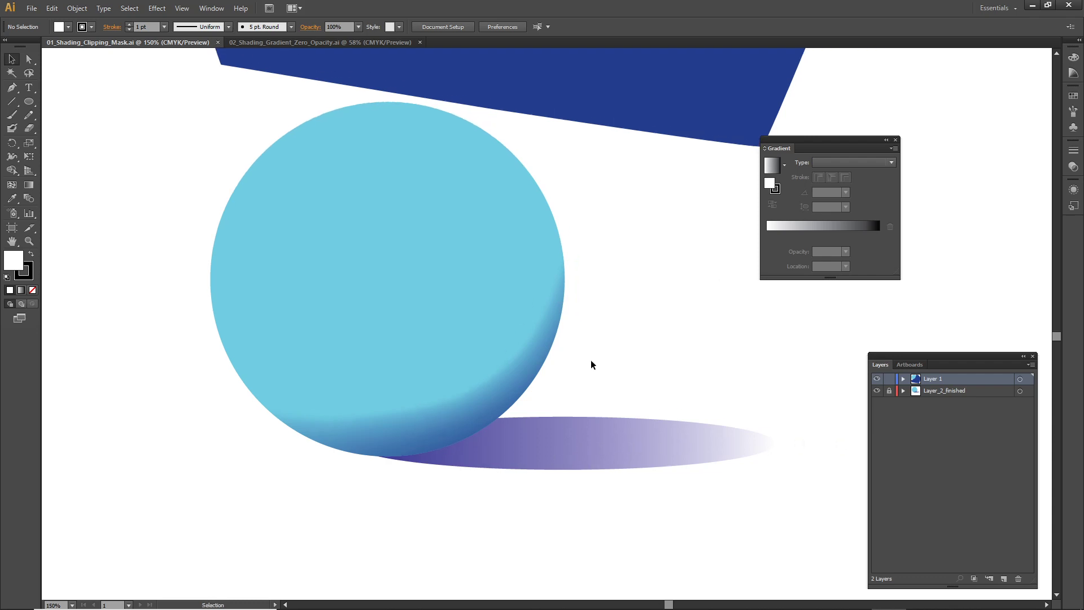
pyautogui.moveTo(360, 393)
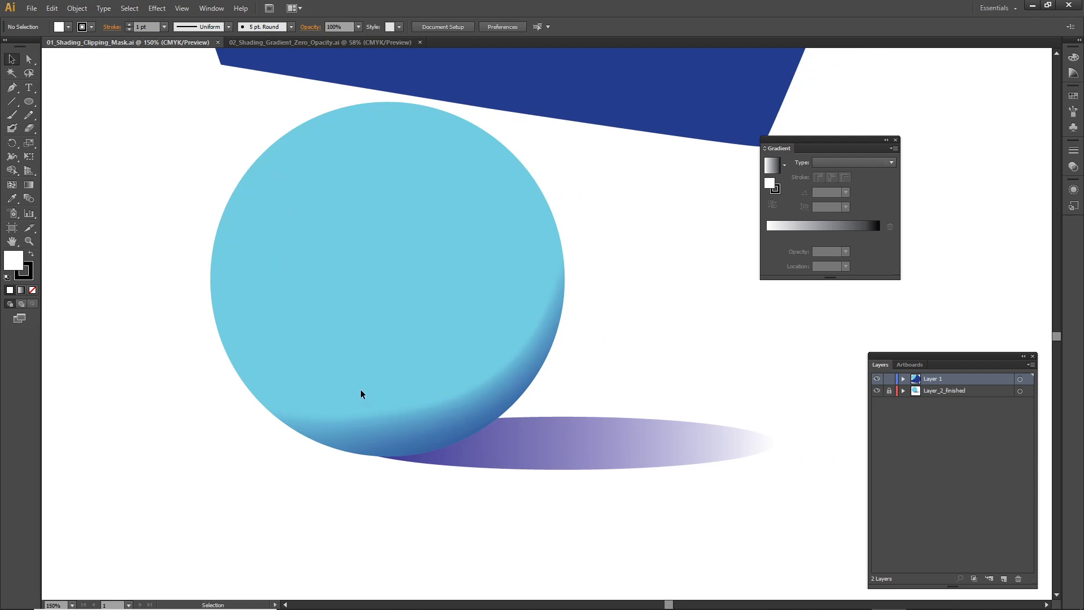
pyautogui.moveTo(515, 329)
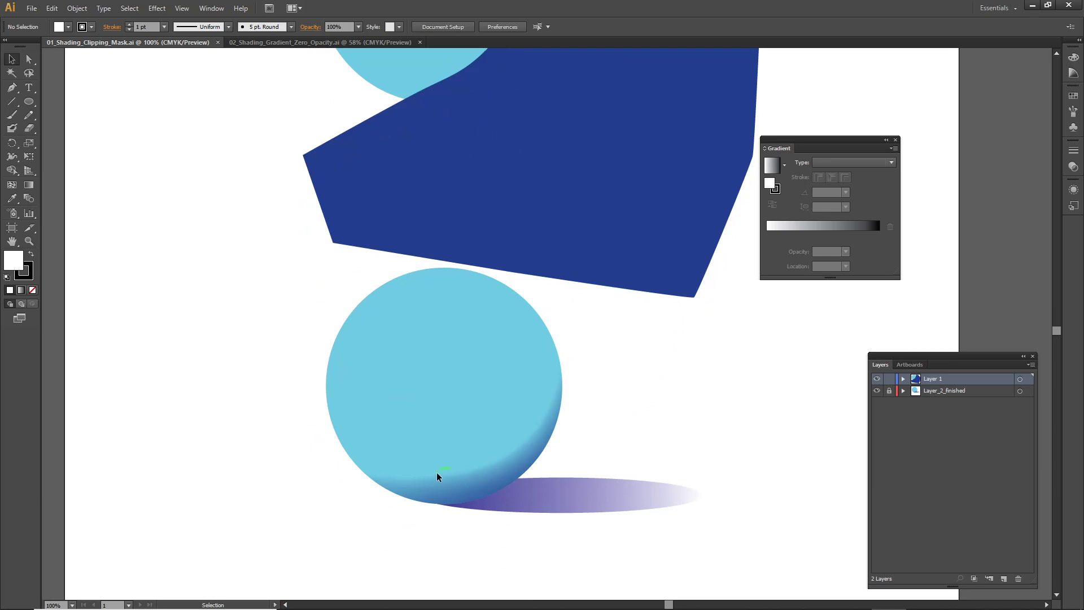
pyautogui.moveTo(550, 410)
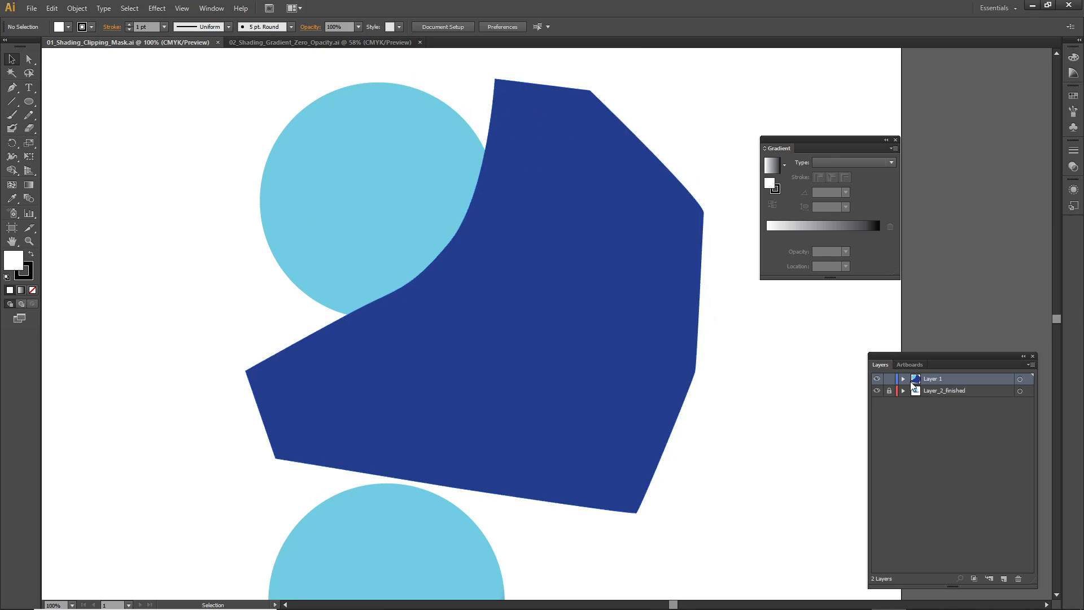
# Expand Layer 1 to list the clipping mask, dark blue path, circle and shadow.
pyautogui.click(903, 379)
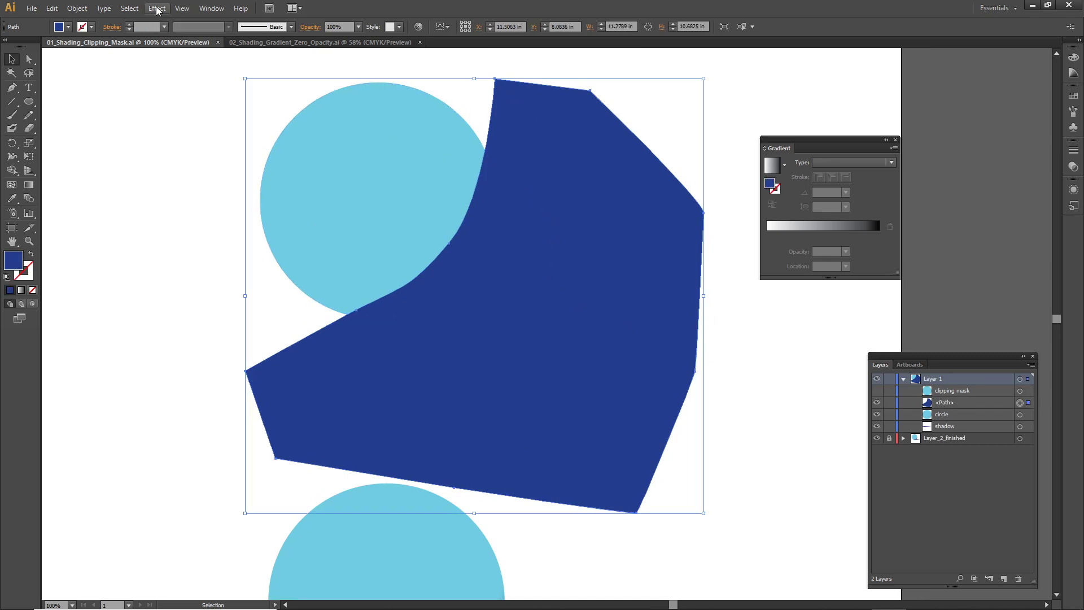
# Apply a Feather effect with 1.3 in radius to the dark blue shade path.
pyautogui.click(155, 8)
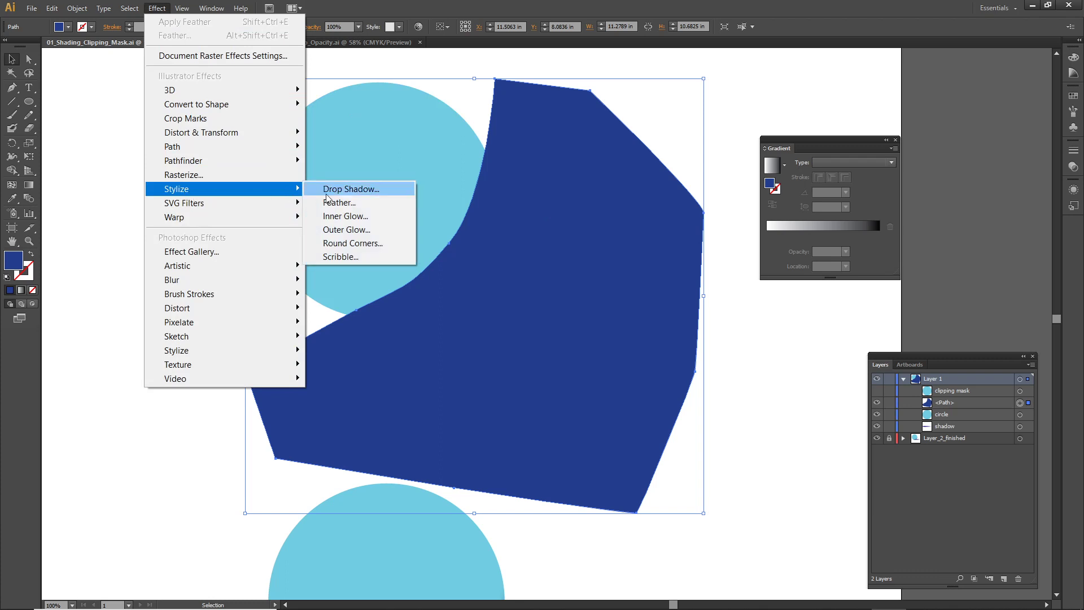
pyautogui.click(338, 203)
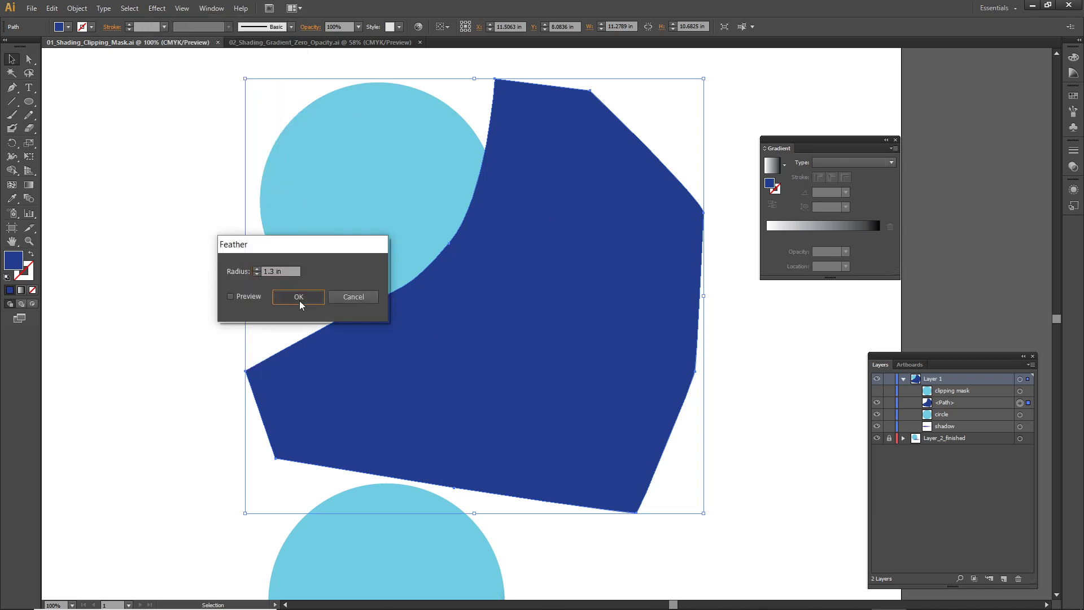
pyautogui.click(298, 296)
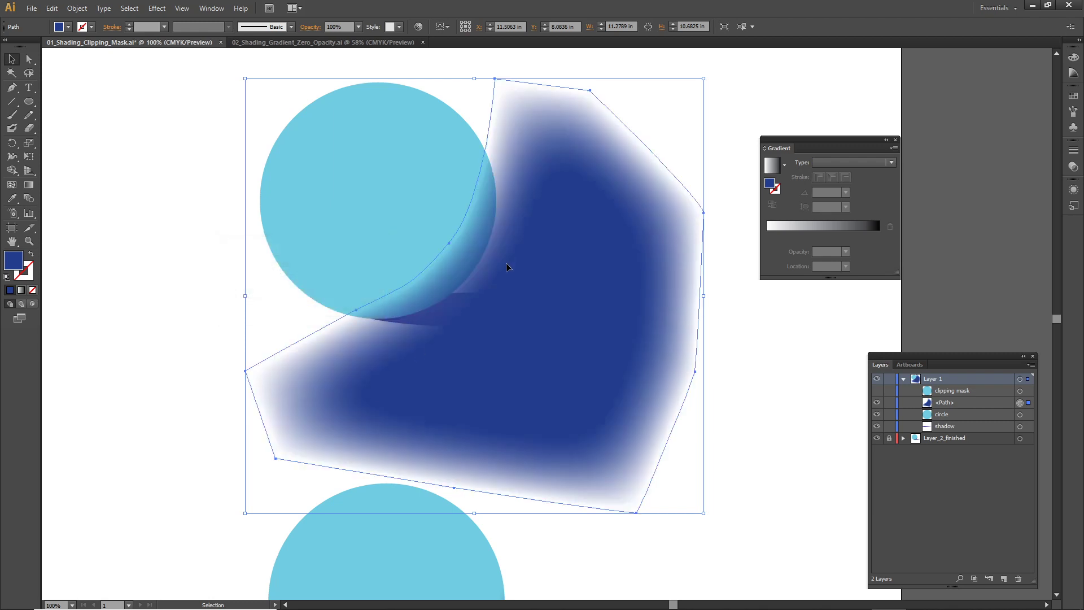
pyautogui.moveTo(810, 397)
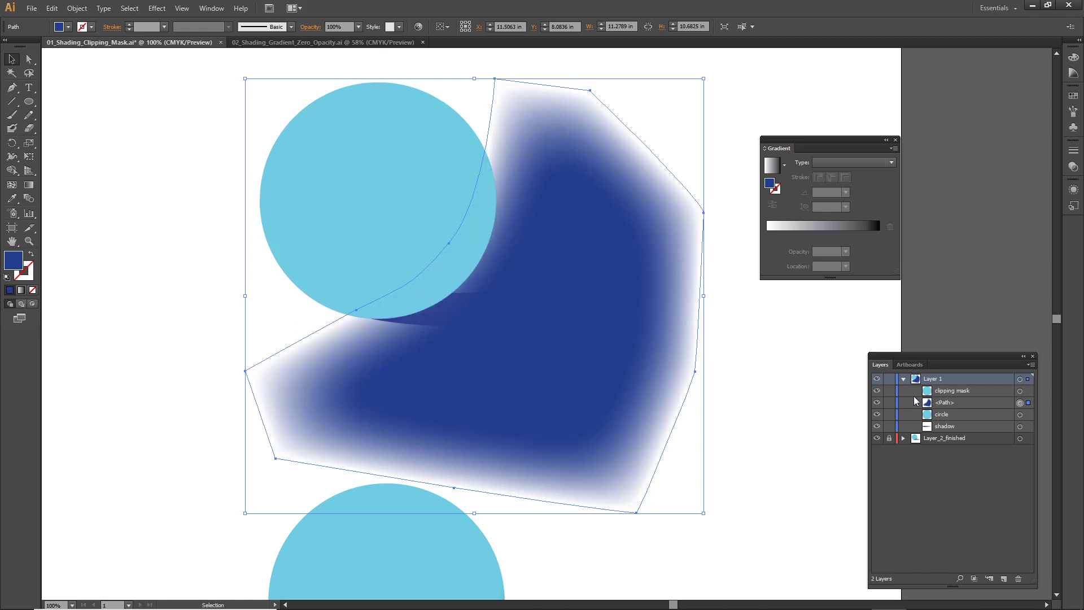
pyautogui.moveTo(994, 393)
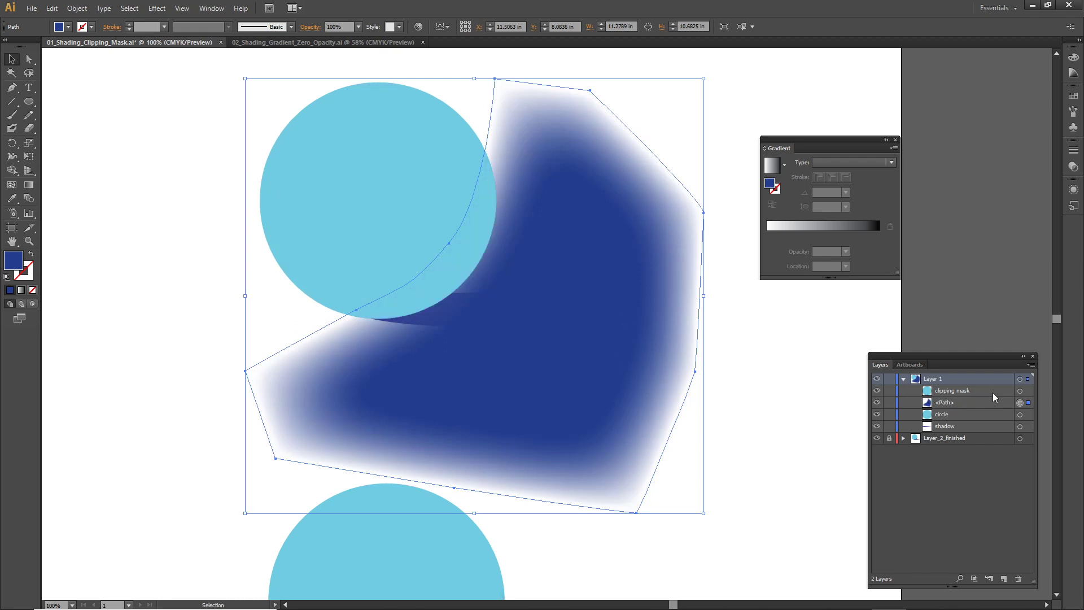
pyautogui.moveTo(1021, 402)
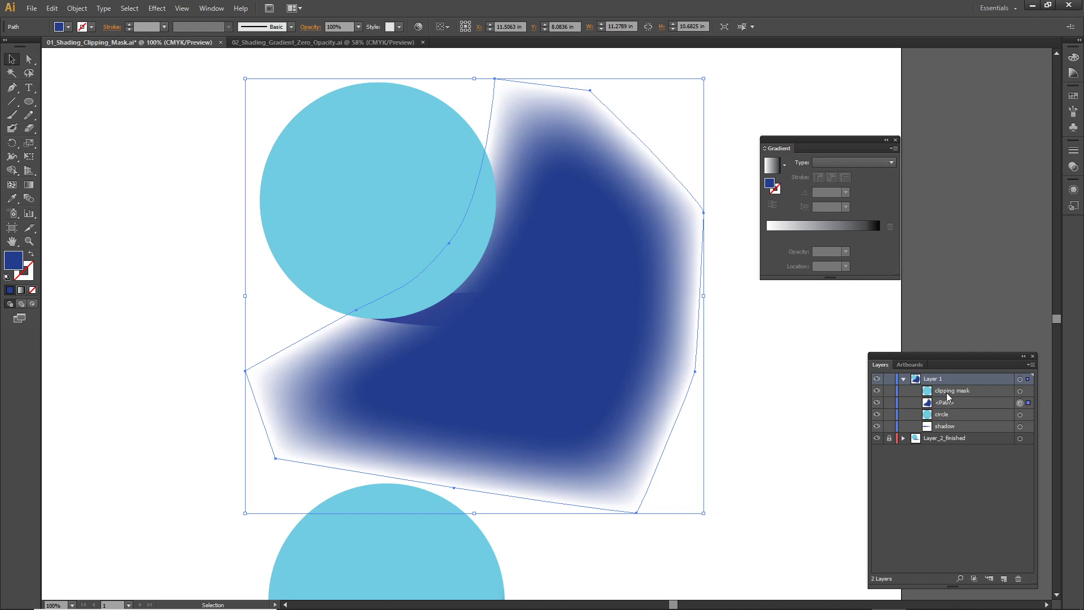
pyautogui.moveTo(1027, 395)
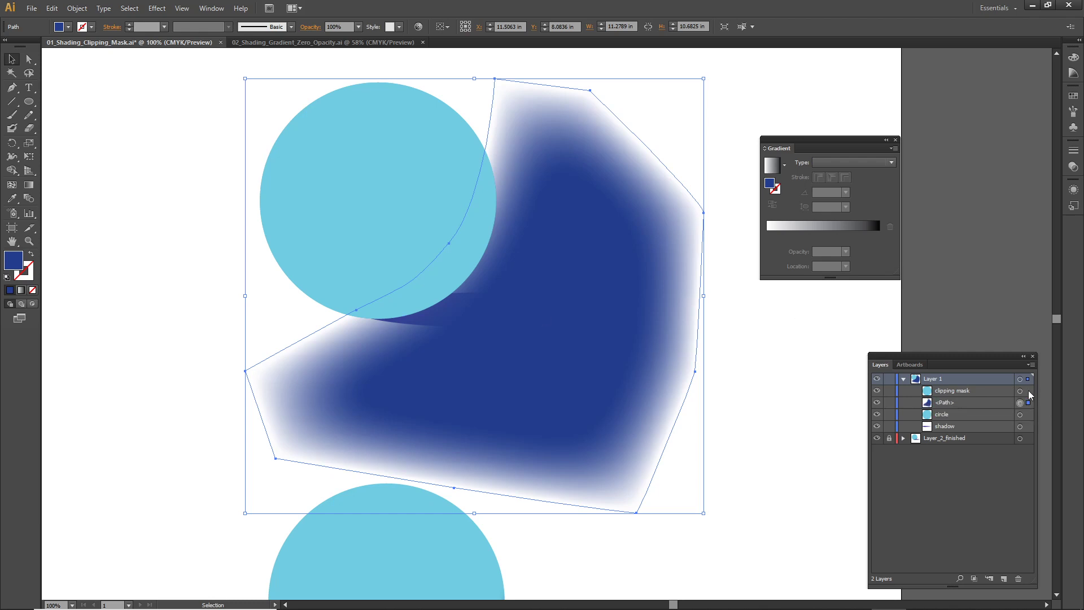
# Add the circle to the selection and make it a clipping mask over the feathered blue shade.
pyautogui.click(76, 8)
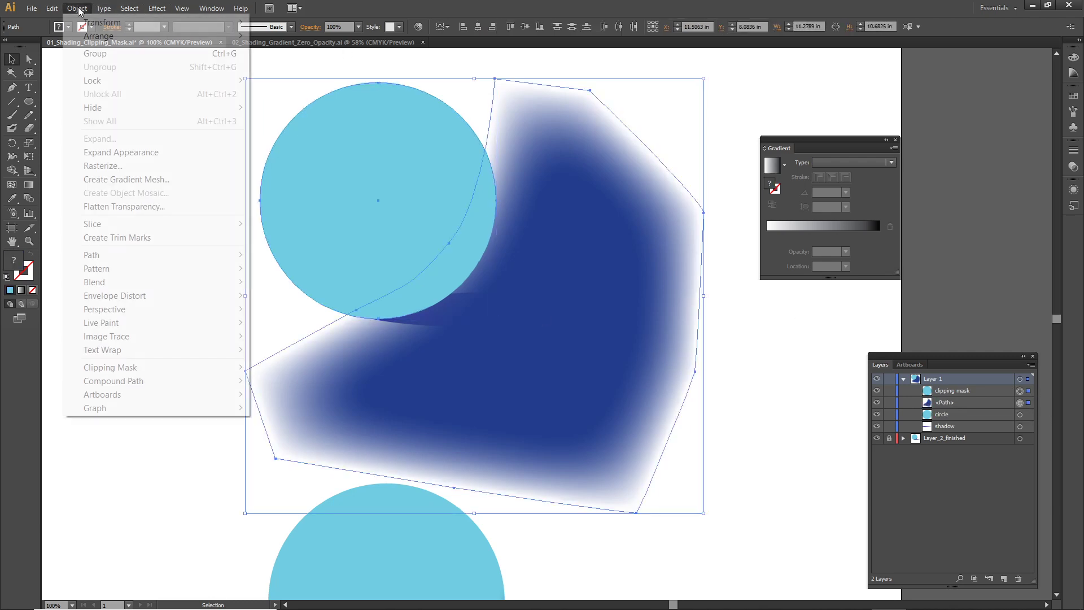
pyautogui.moveTo(111, 368)
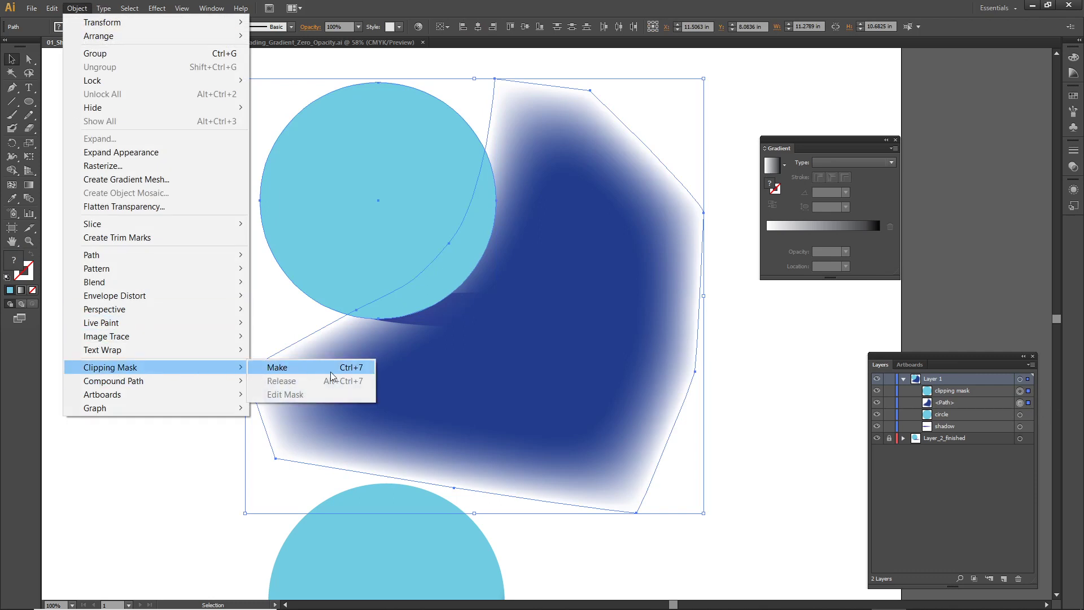
pyautogui.click(278, 367)
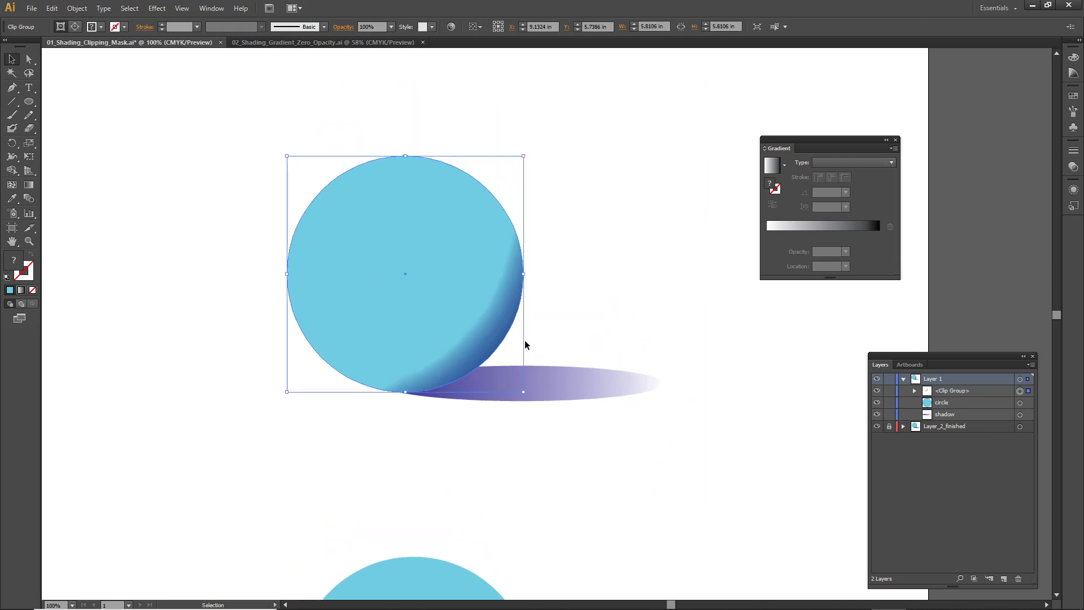
pyautogui.moveTo(779, 366)
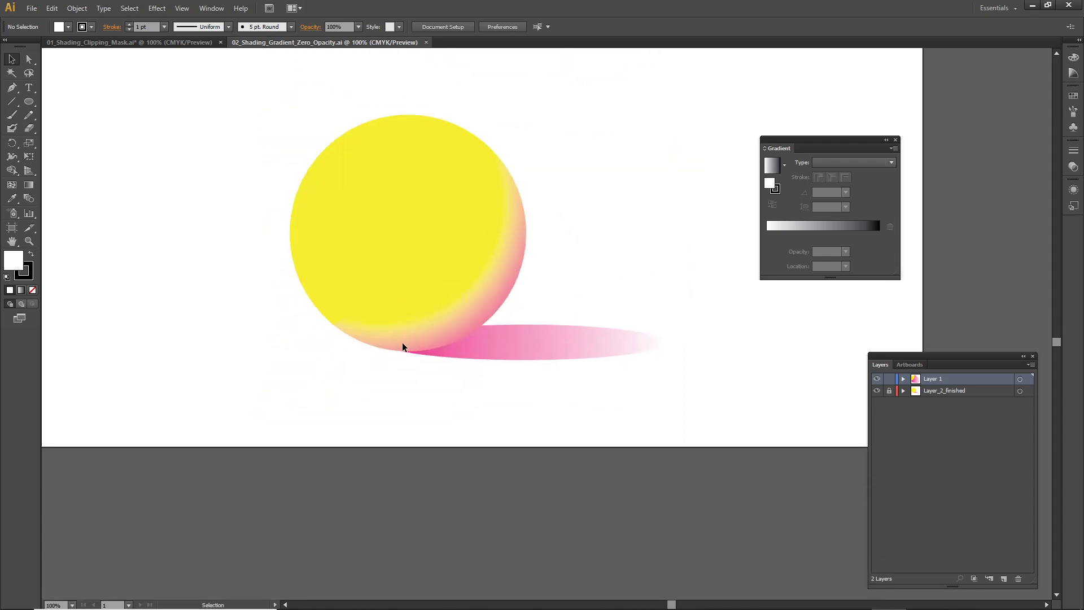
pyautogui.moveTo(523, 215)
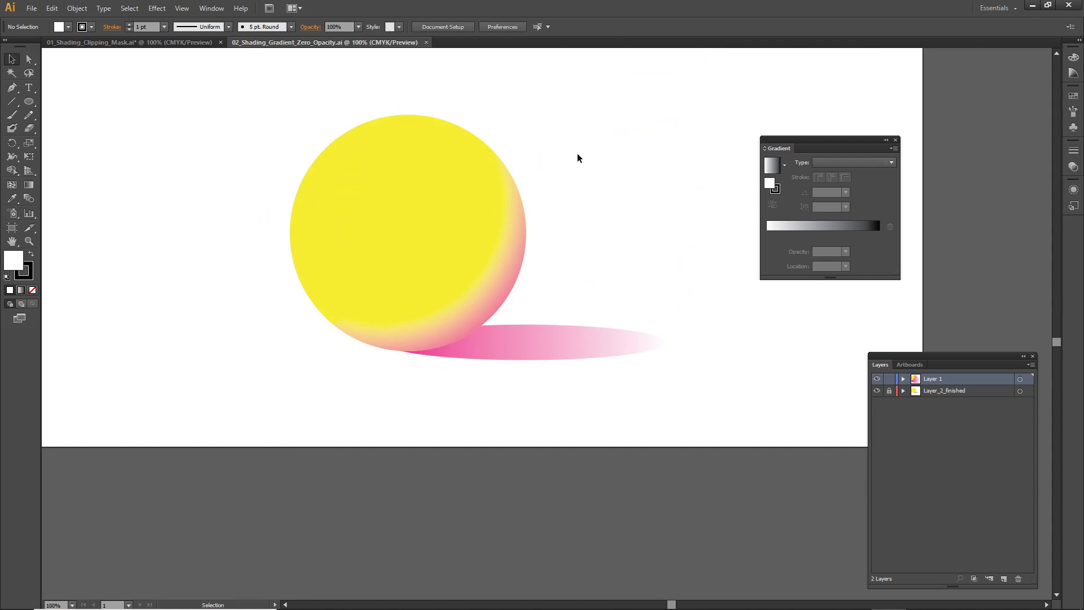
pyautogui.click(157, 9)
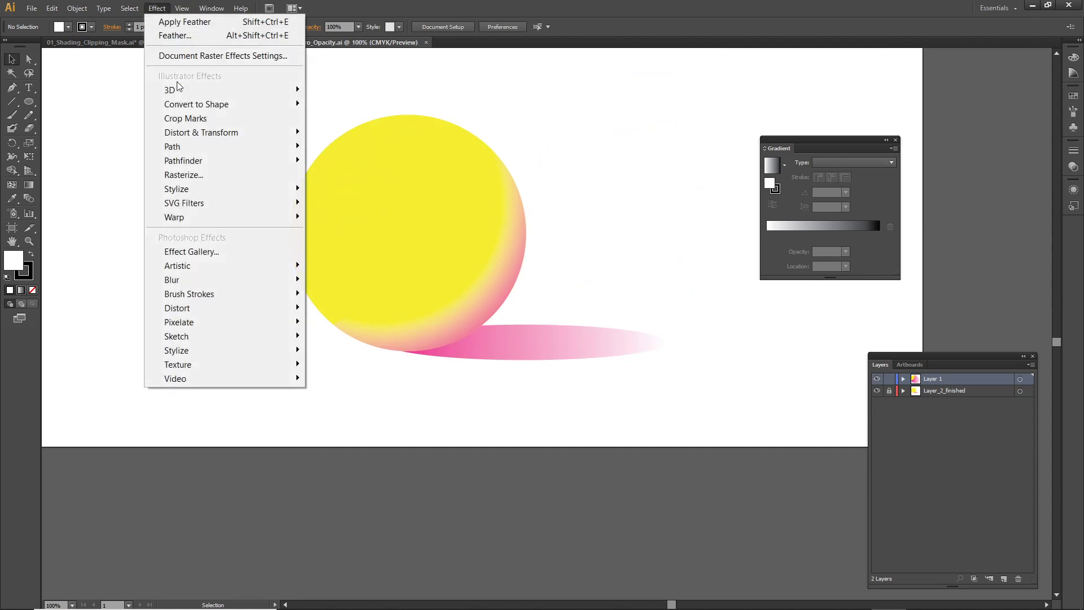
pyautogui.moveTo(176, 189)
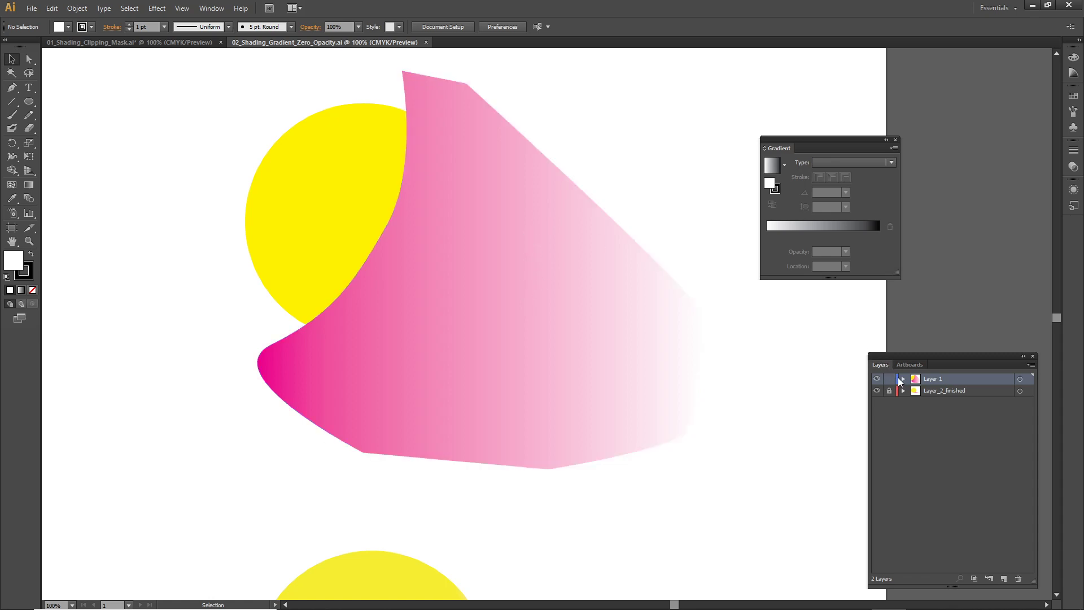
# Expand Layer 1 and choose the white stop of the pink-to-white linear gradient.
pyautogui.click(903, 379)
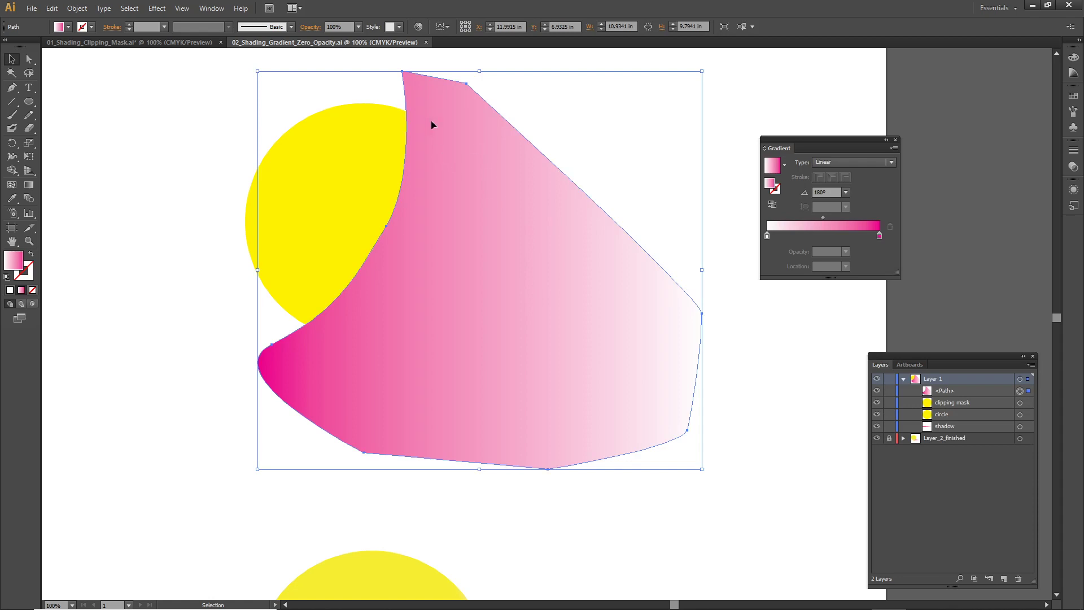
pyautogui.moveTo(111, 308)
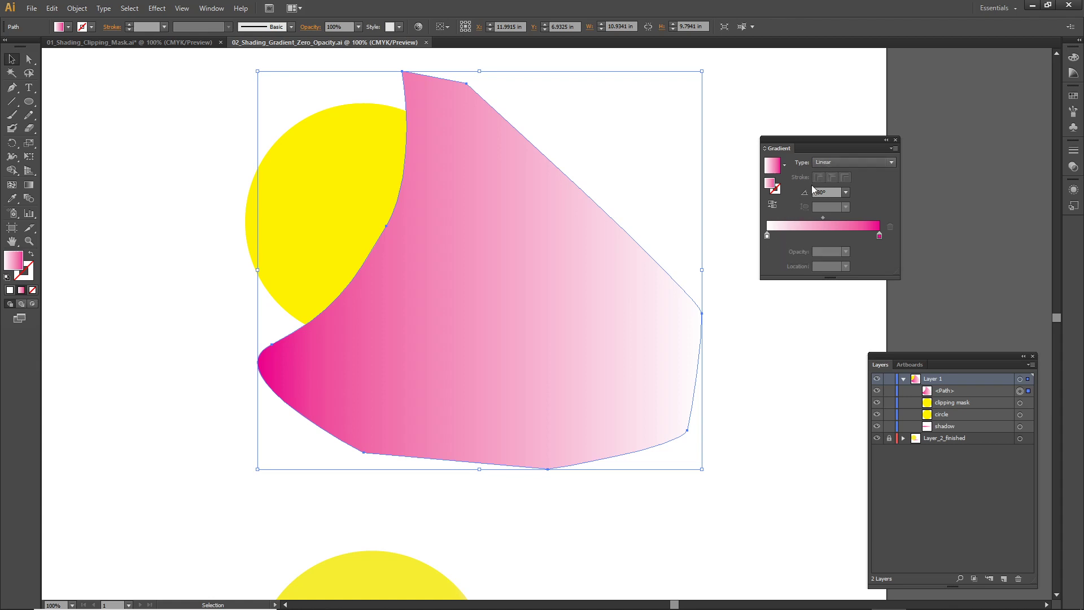
pyautogui.moveTo(866, 235)
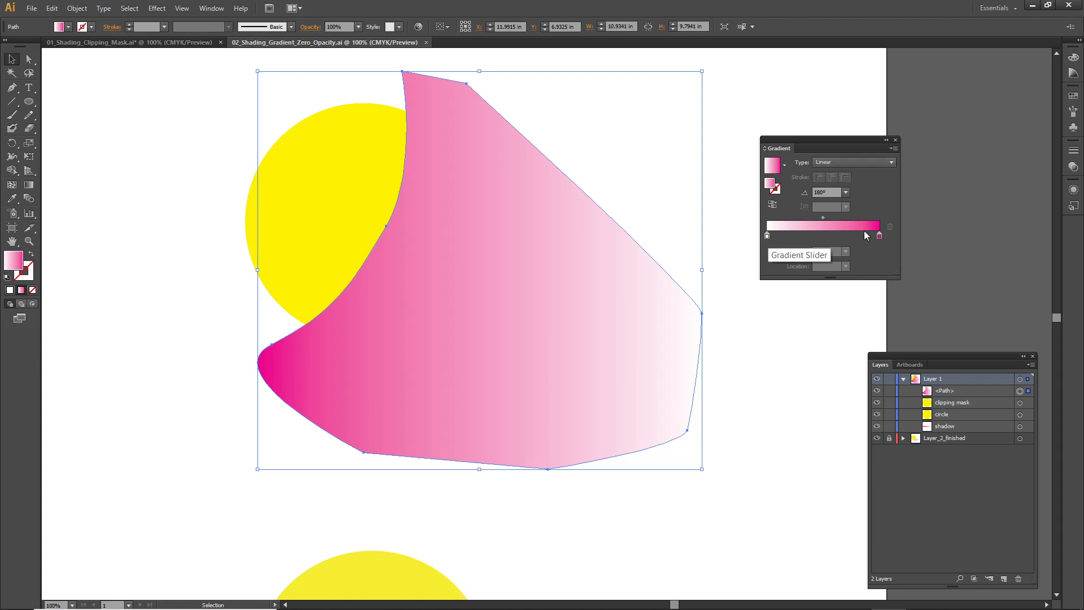
pyautogui.click(766, 234)
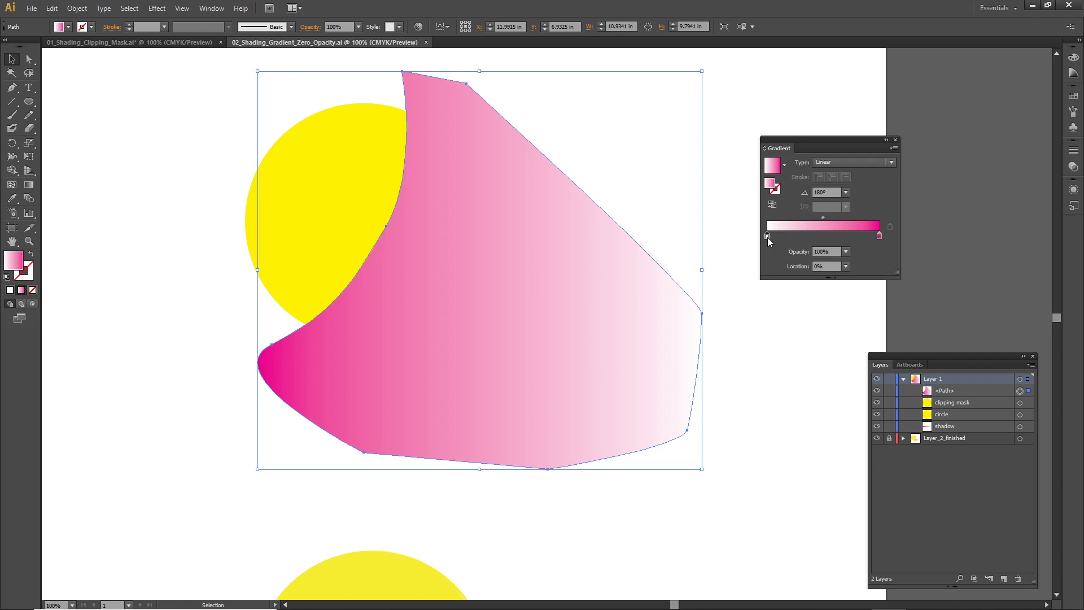
# Set the white gradient stop's opacity to 0% and switch the gradient to Radial.
pyautogui.click(844, 266)
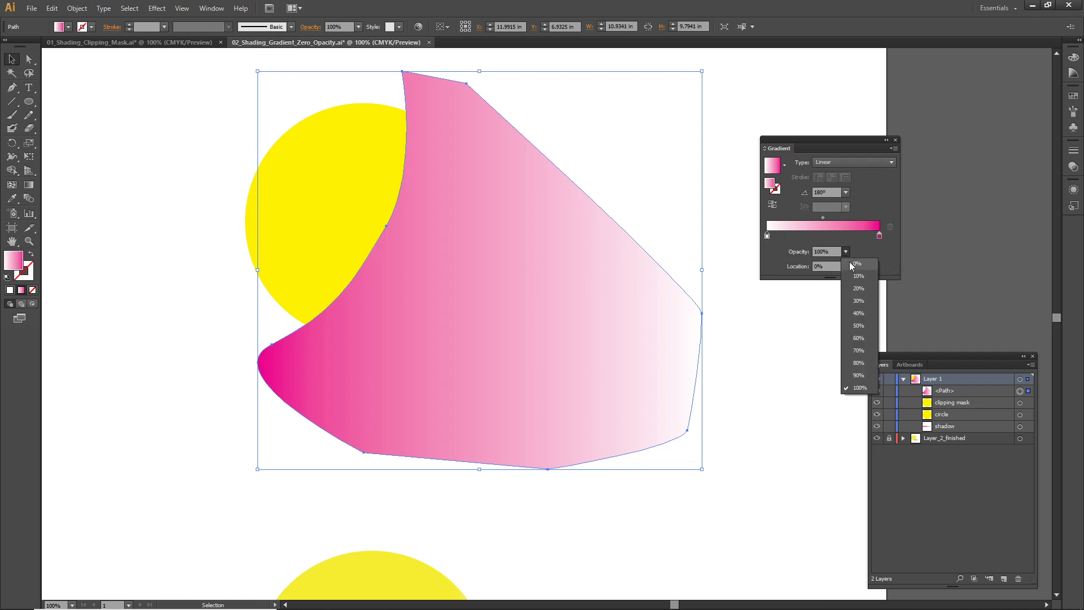
pyautogui.click(856, 263)
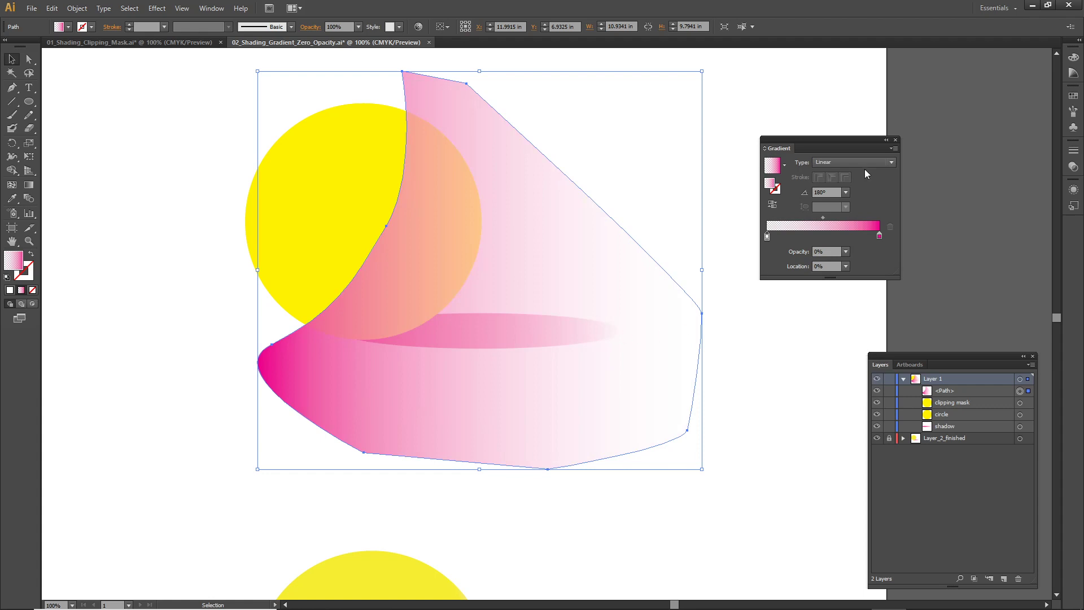
pyautogui.click(892, 163)
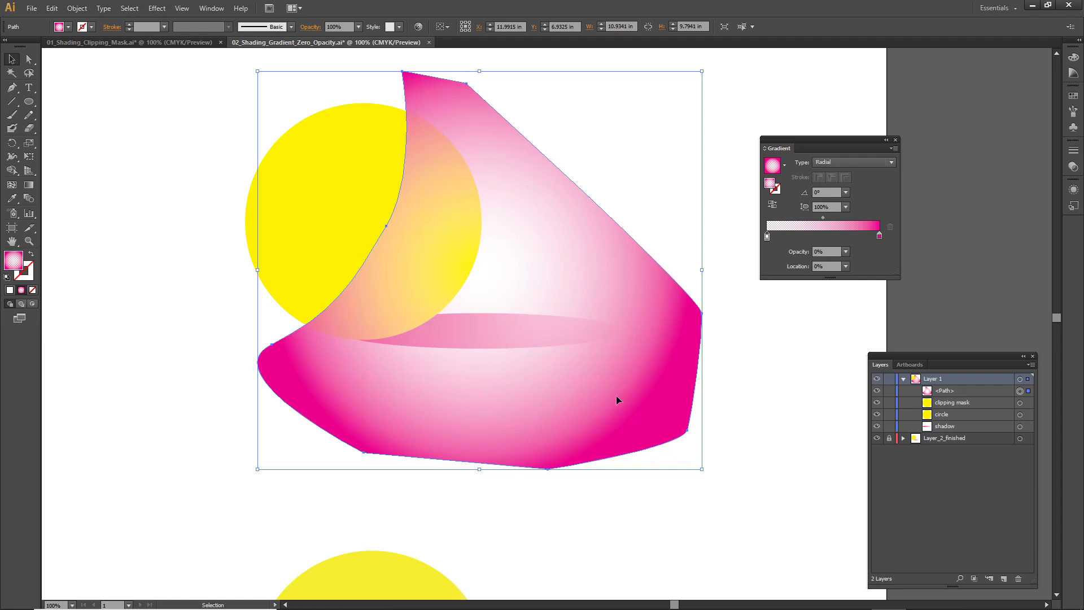
pyautogui.moveTo(535, 239)
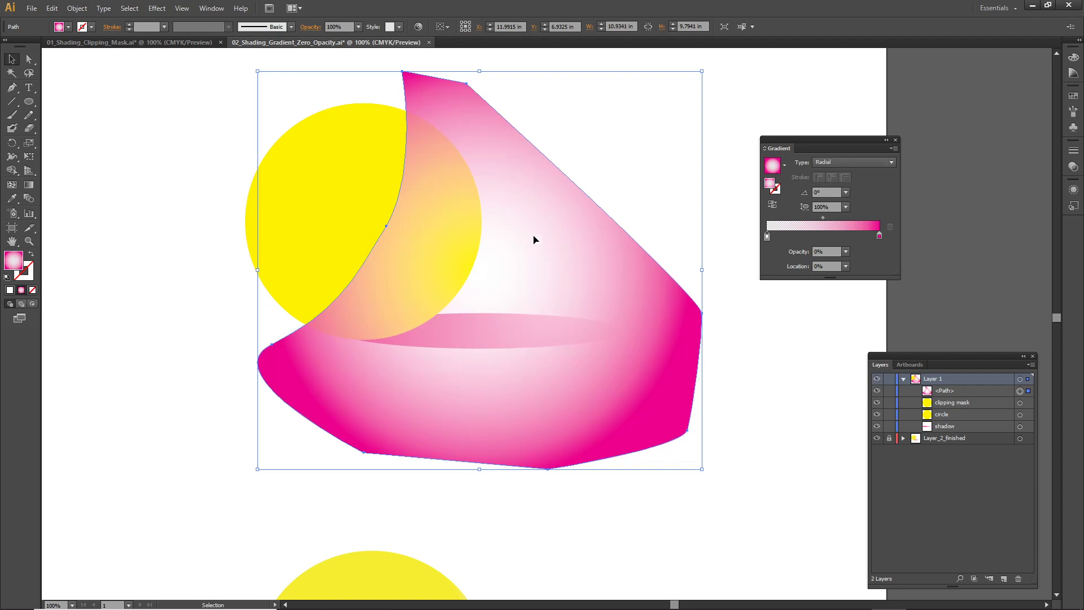
pyautogui.moveTo(594, 134)
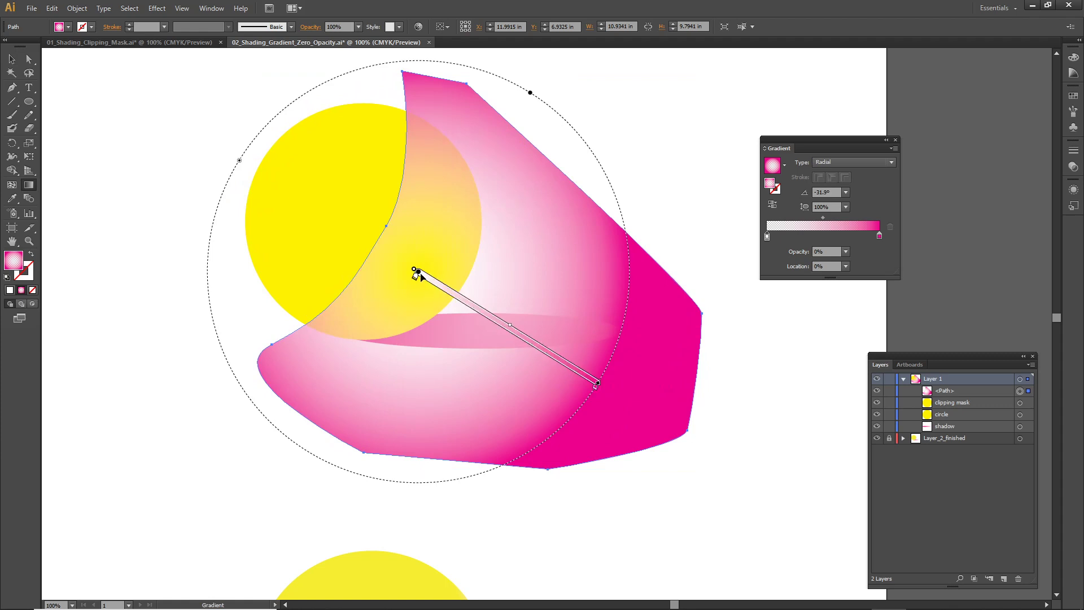
pyautogui.moveTo(436, 299)
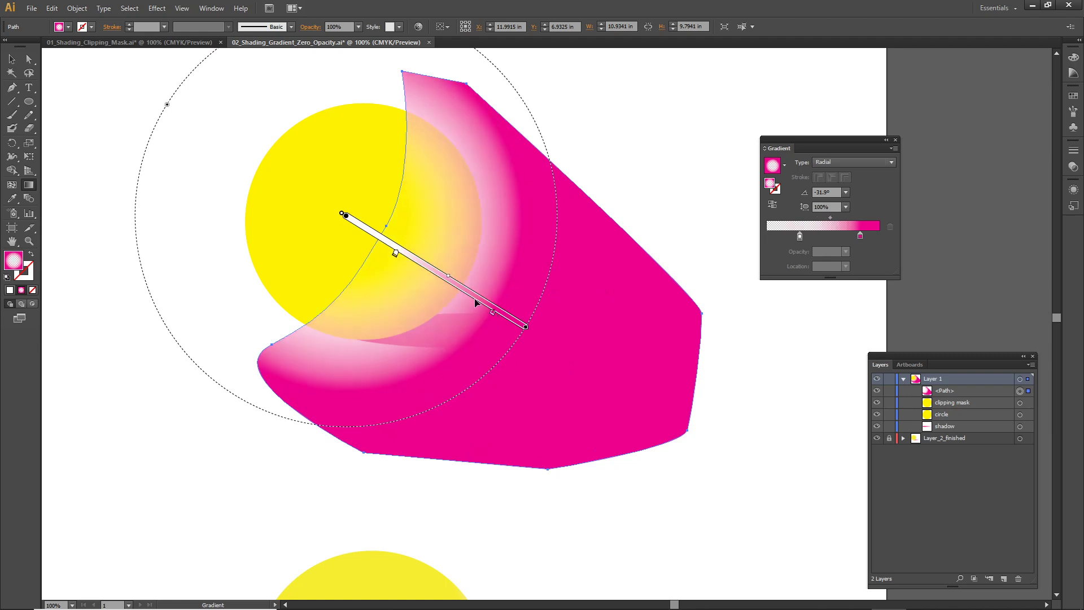
# Drag the radial gradient centre up-left so its transparent core sits over the yellow circle.
pyautogui.moveTo(343, 214); pyautogui.dragTo(517, 297)
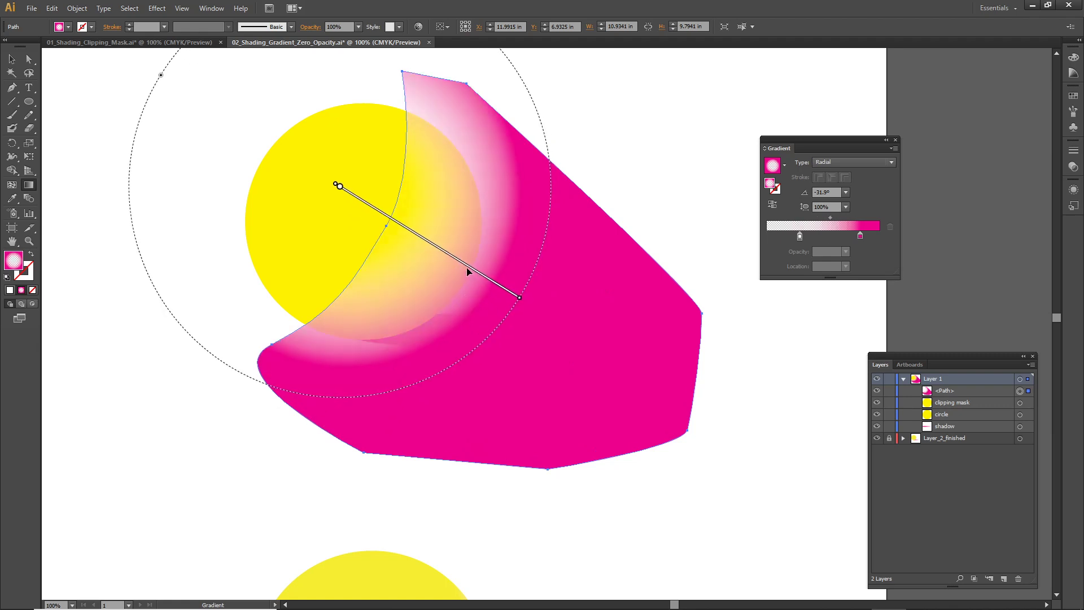
pyautogui.moveTo(518, 297); pyautogui.dragTo(553, 322)
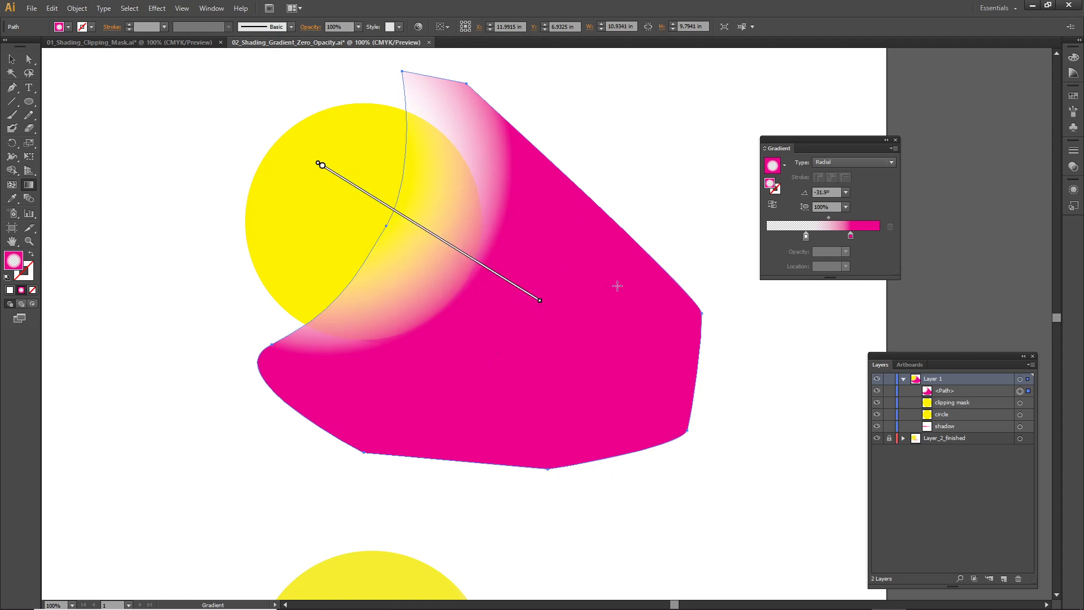
pyautogui.moveTo(997, 405)
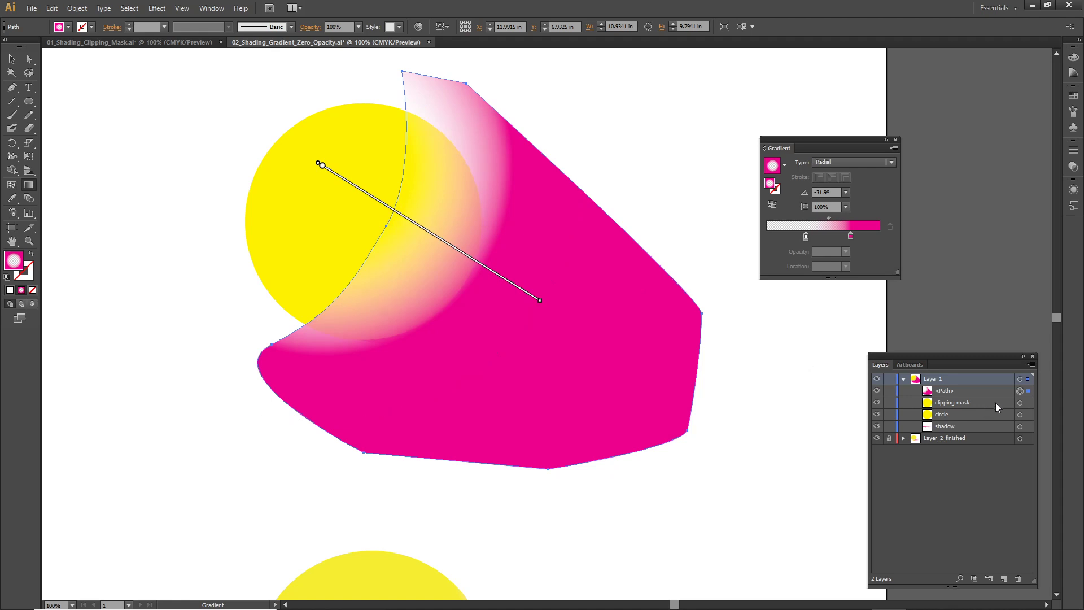
# Select the yellow circle with the pink shape and make a clipping mask from them.
pyautogui.click(951, 401)
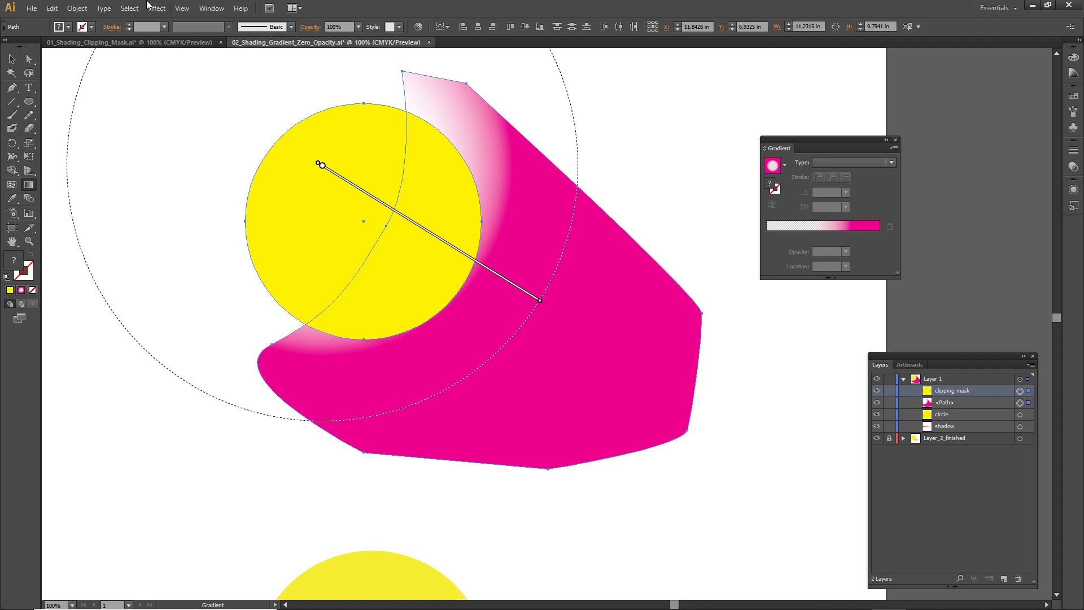
pyautogui.click(77, 8)
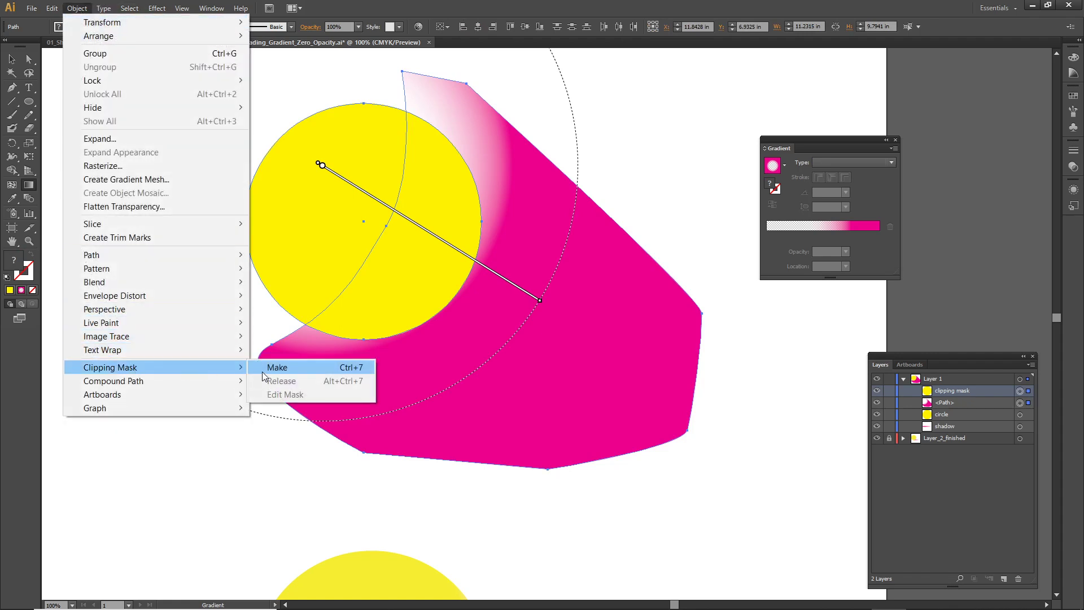
pyautogui.click(277, 367)
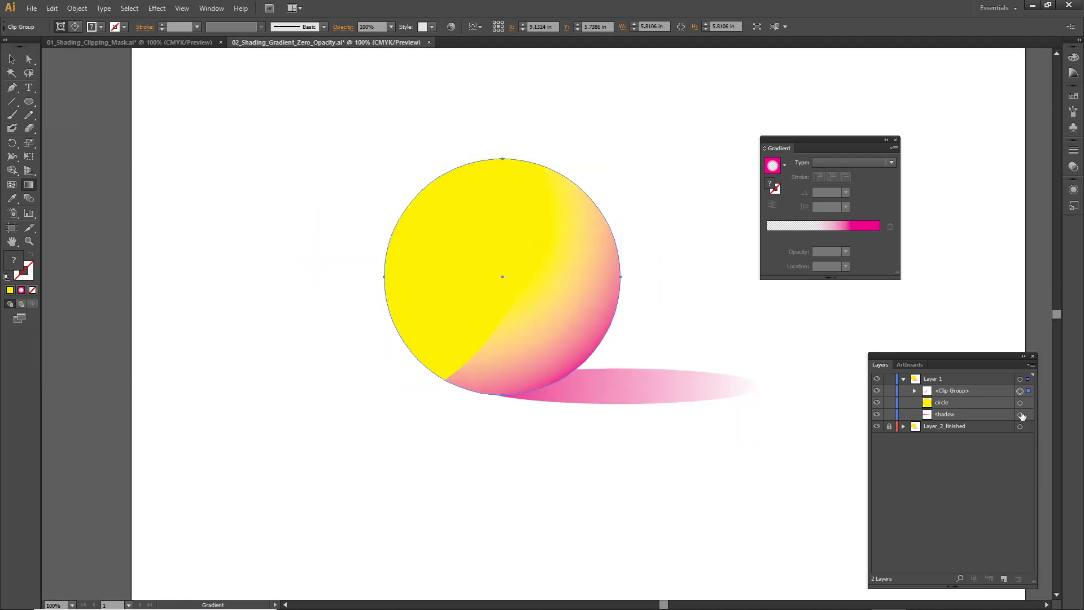
# Select the path inside the clip group and reposition its radial gradient within the ball.
pyautogui.click(913, 391)
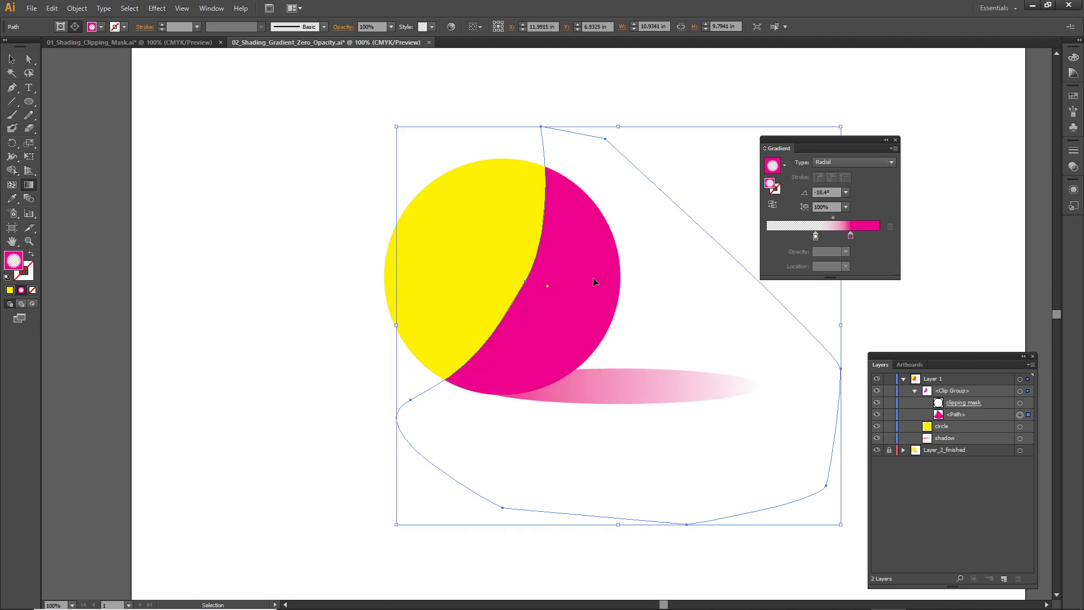
pyautogui.moveTo(457, 218); pyautogui.dragTo(676, 356)
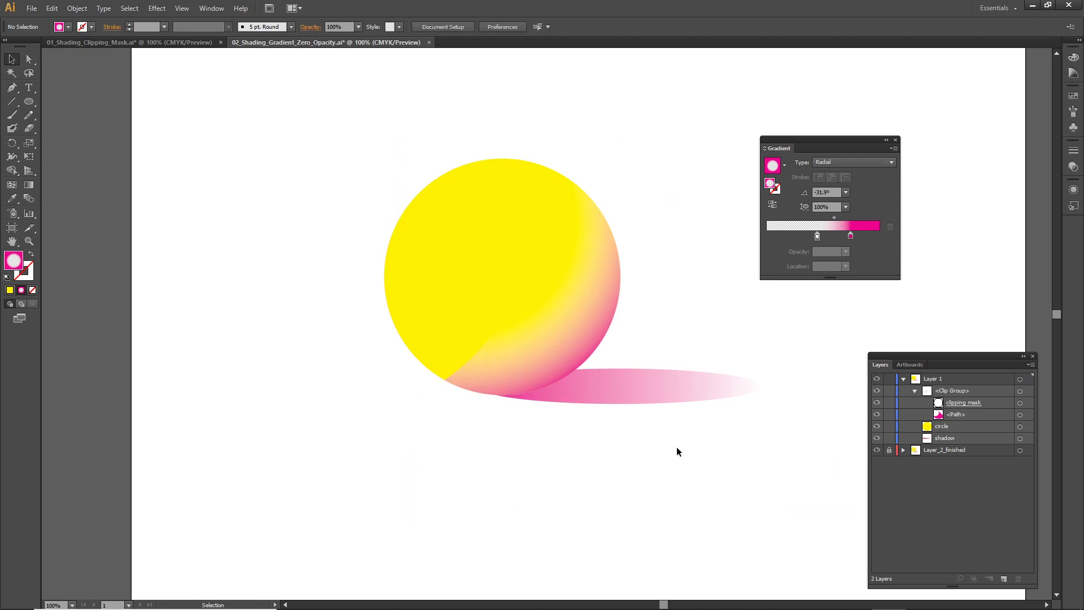
pyautogui.moveTo(733, 361)
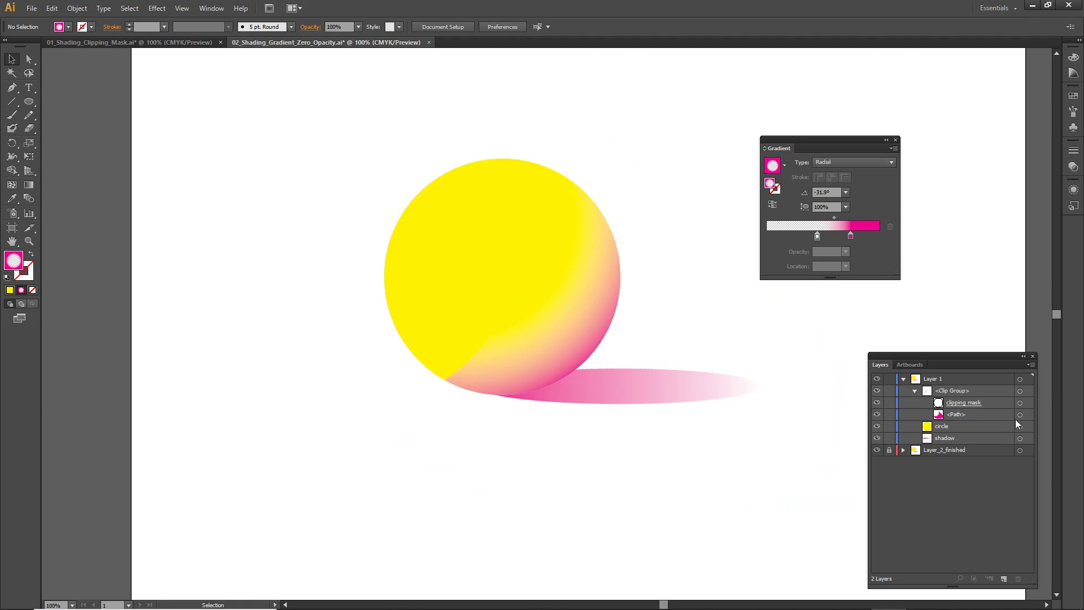
# Apply a Feather effect with 1 in radius to the pink shade inside the yellow ball.
pyautogui.click(1020, 414)
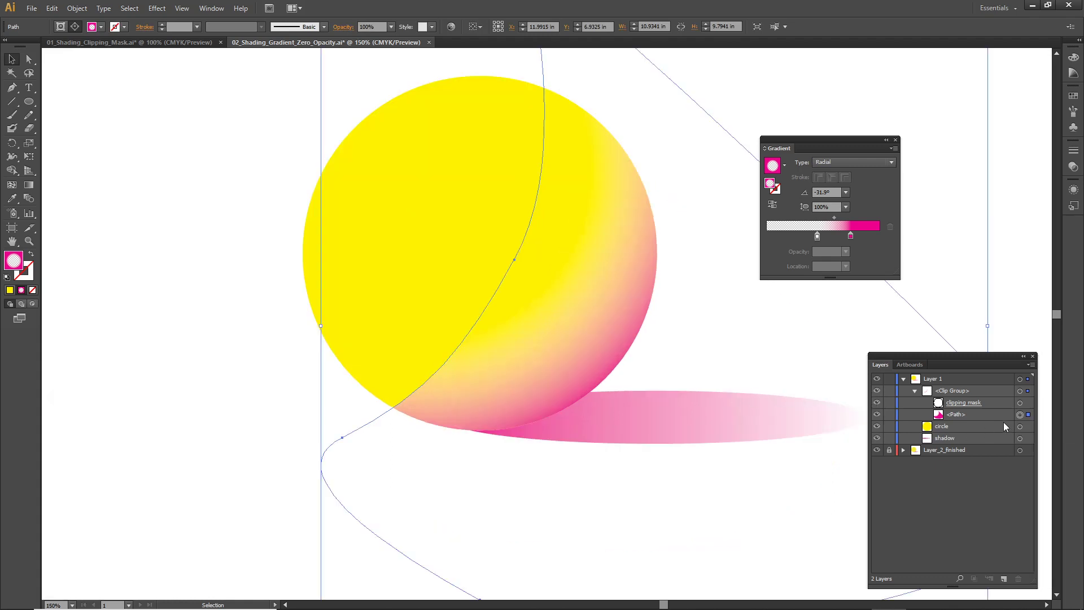
pyautogui.moveTo(853, 230)
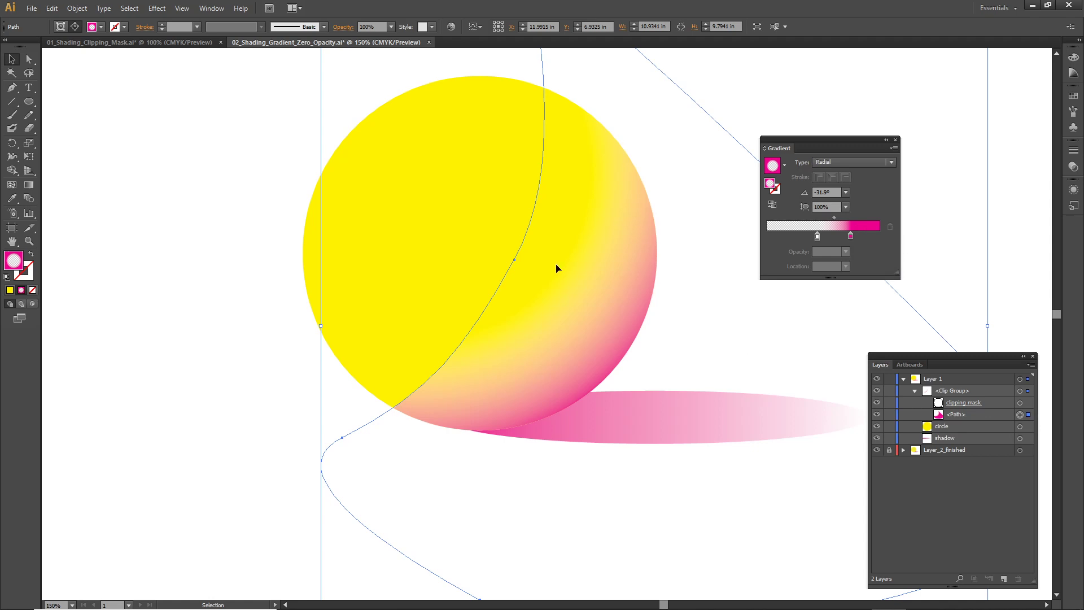
pyautogui.click(157, 8)
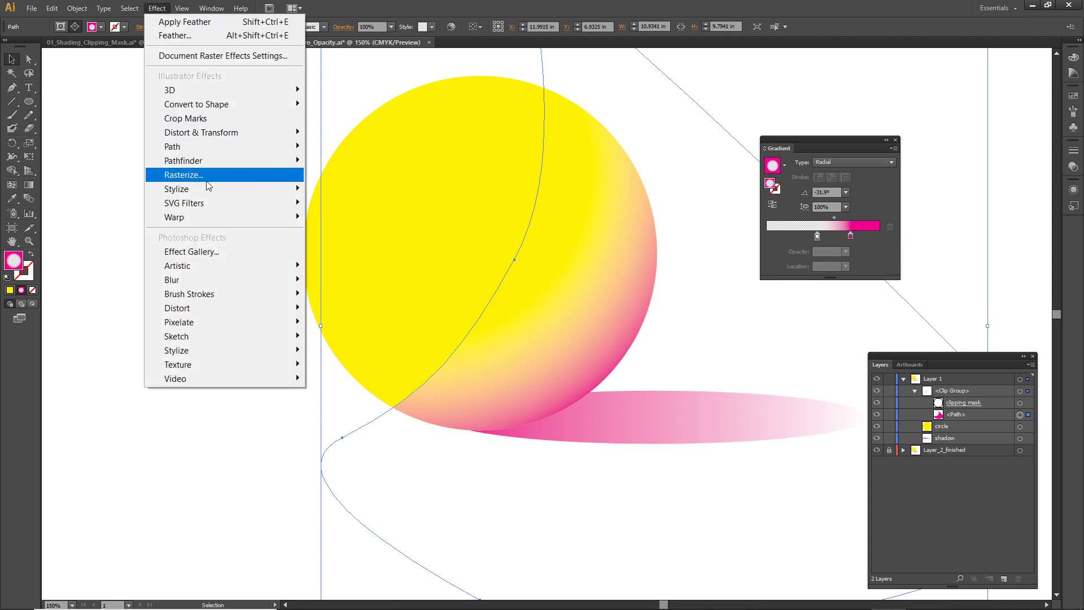
pyautogui.click(175, 35)
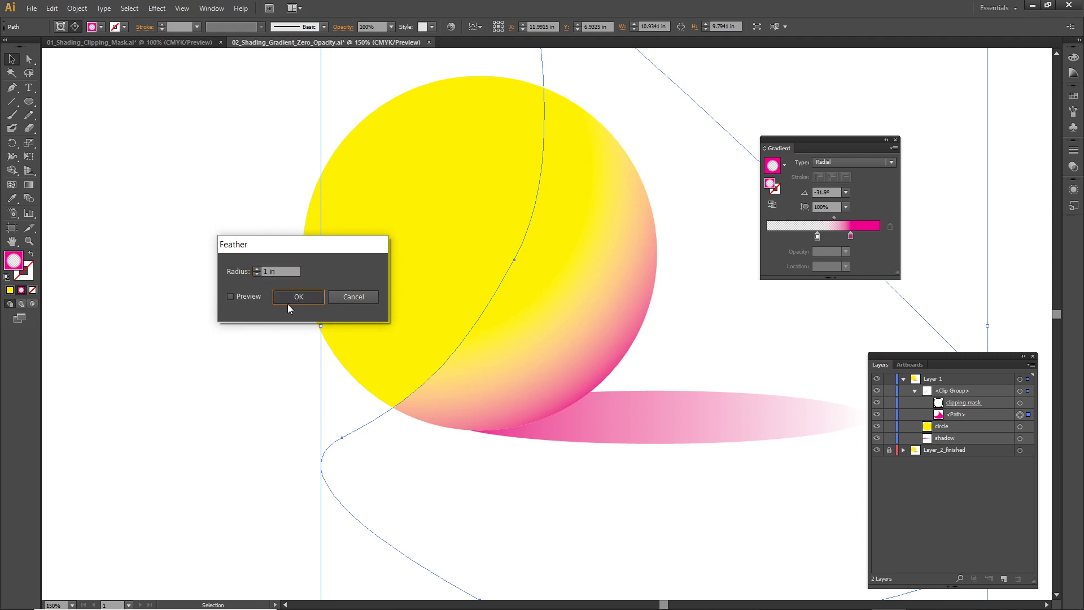
pyautogui.click(298, 297)
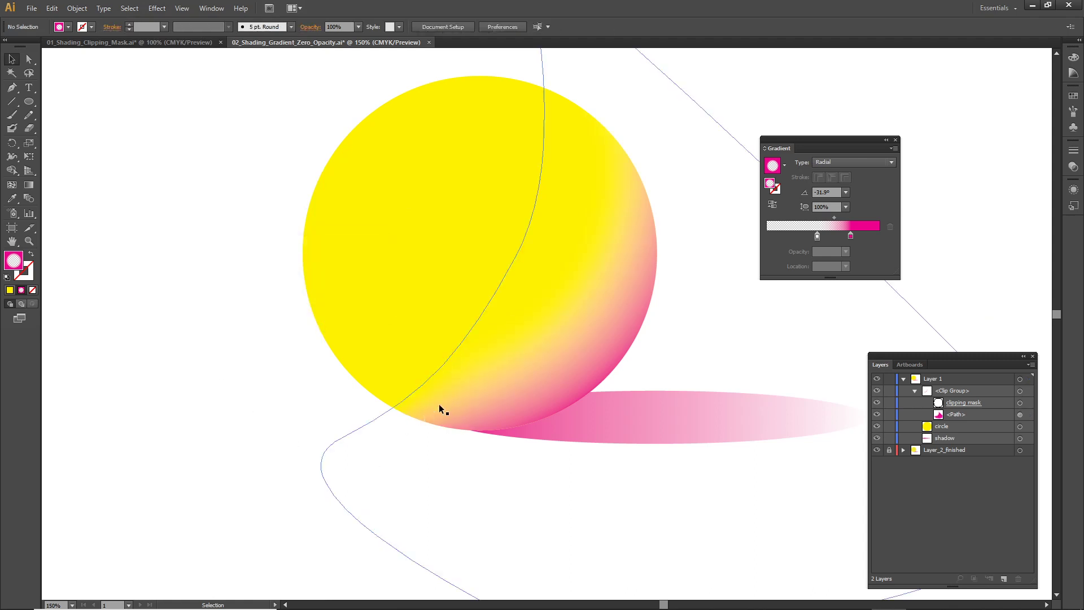